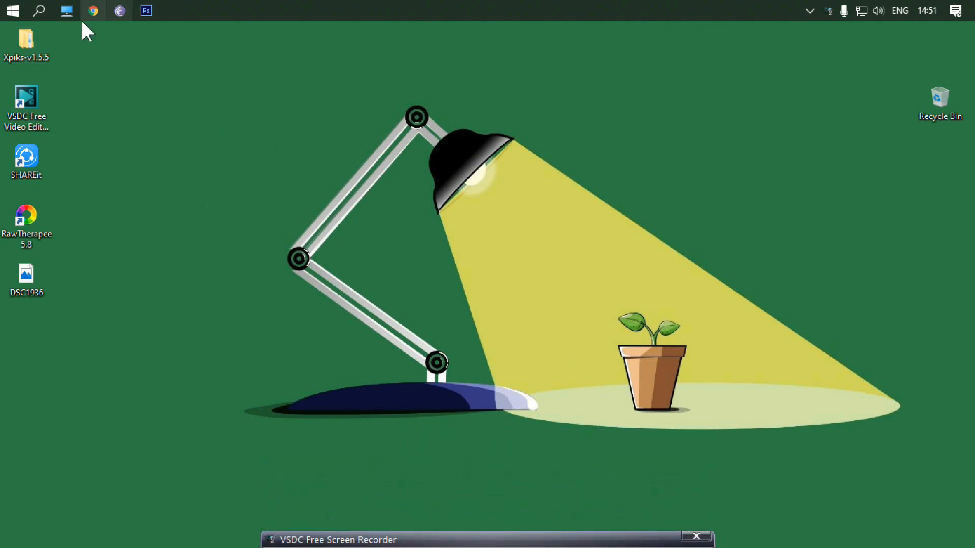
pyautogui.moveTo(305, 261)
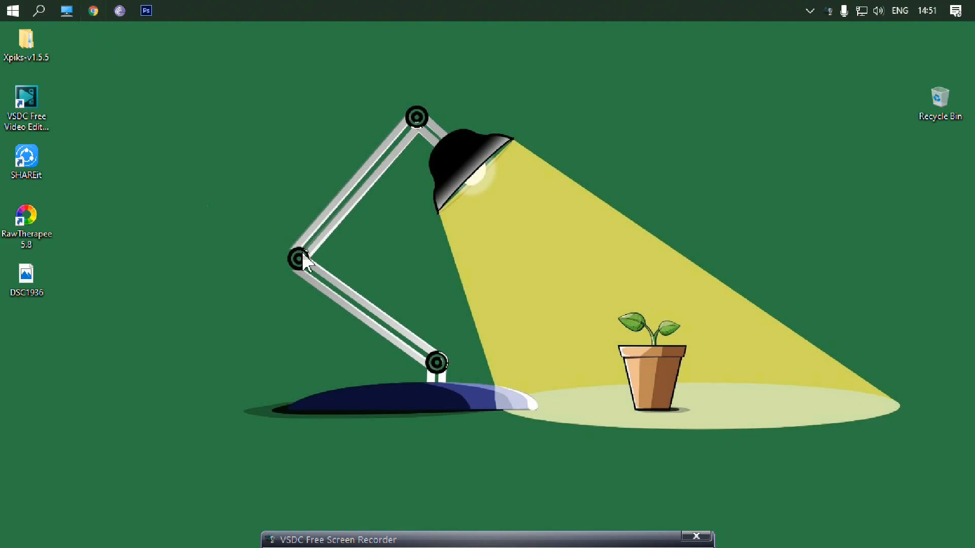
# Step: Launch Google Chrome from the taskbar onto a new tab
pyautogui.click(93, 10)
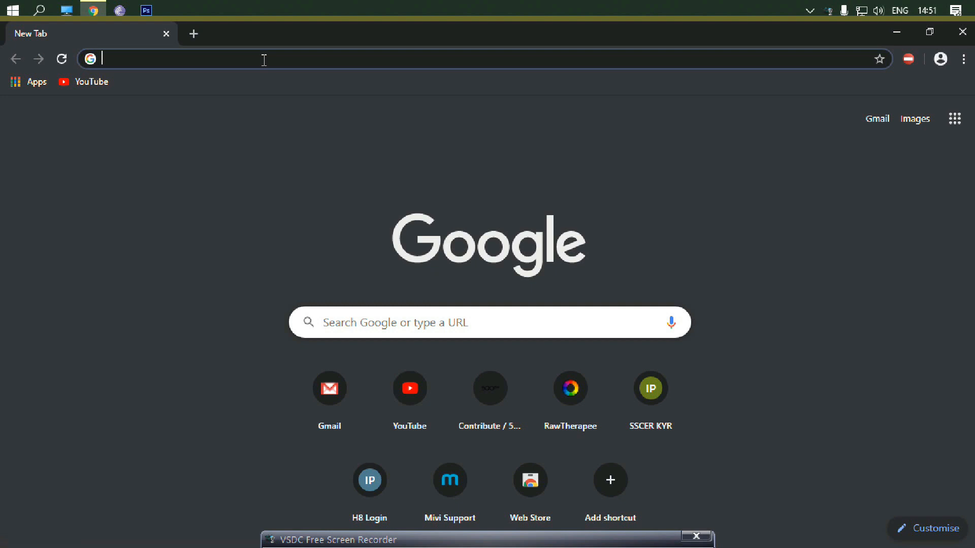
# Step: Go to rawtherapee.com and download the 64-bit Windows build of RawTherapee 5.8
pyautogui.write('rawtherapee.com')
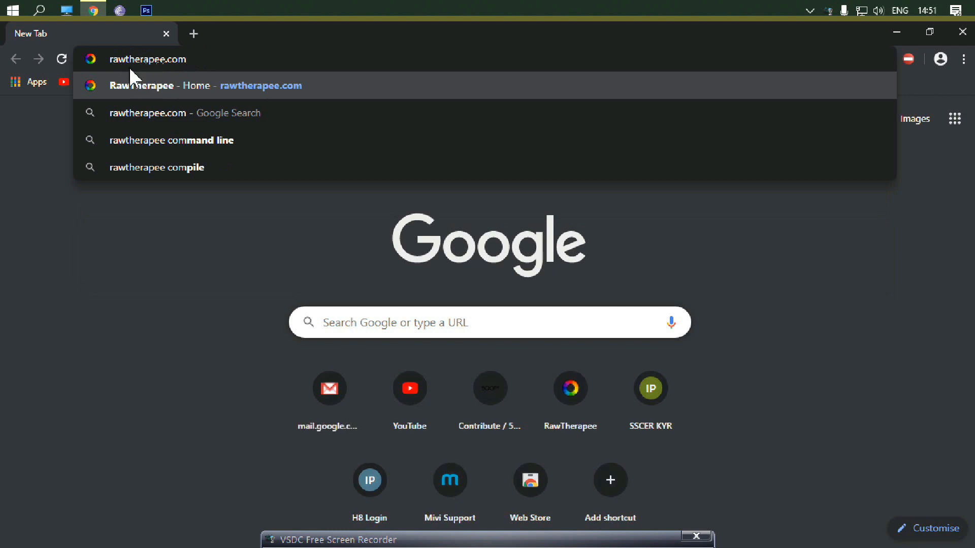
pyautogui.moveTo(220, 60)
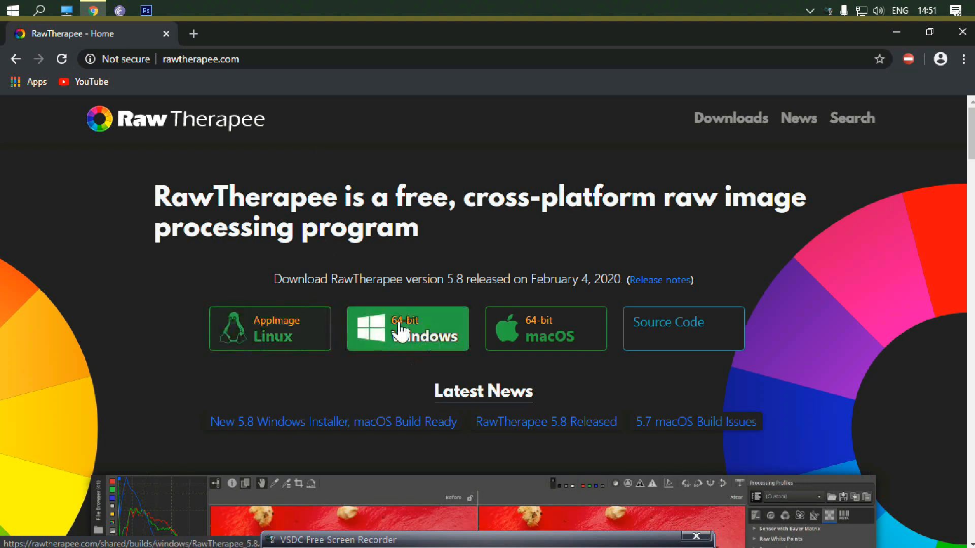
pyautogui.moveTo(545, 328)
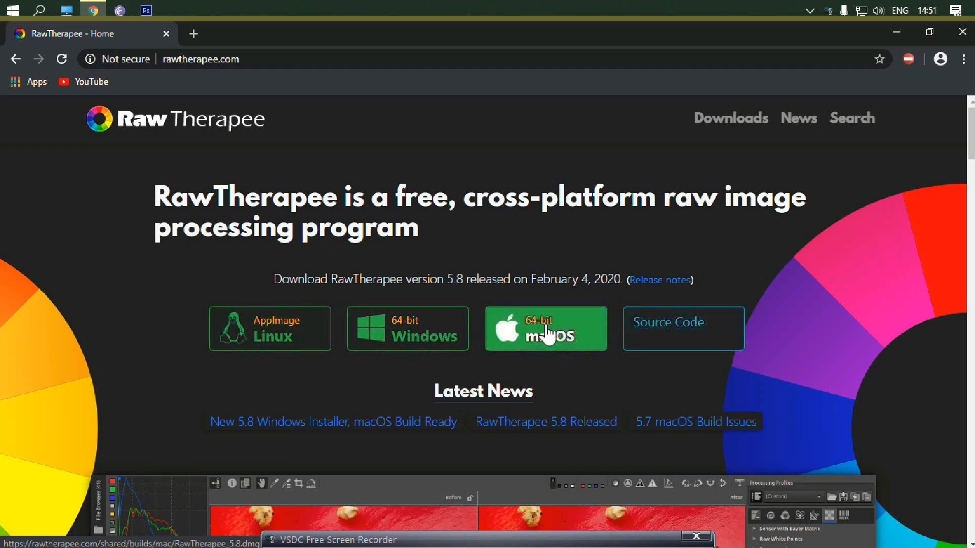
pyautogui.moveTo(408, 339)
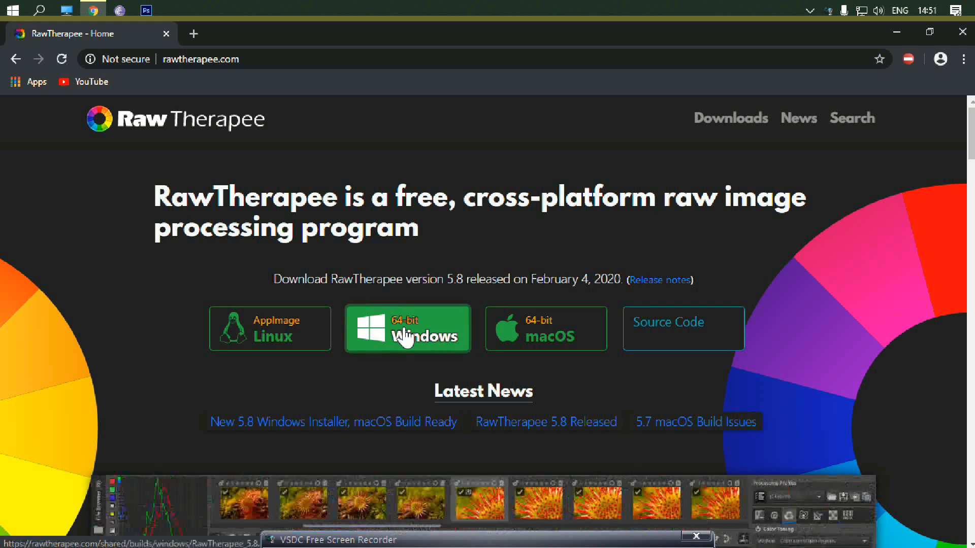
pyautogui.click(407, 329)
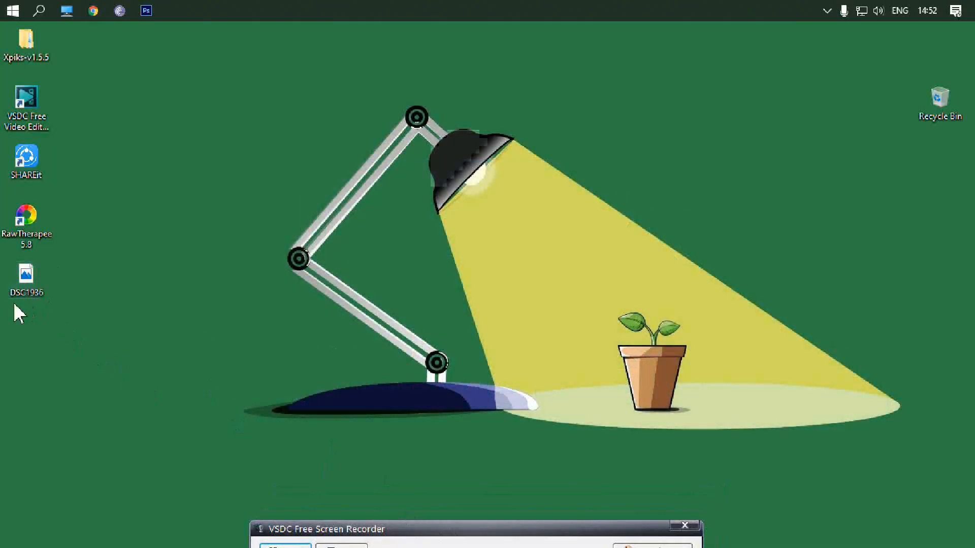
# Step: Check DSC1936's properties, confirming it is a 28.8 MB NEF file
pyautogui.click(26, 273)
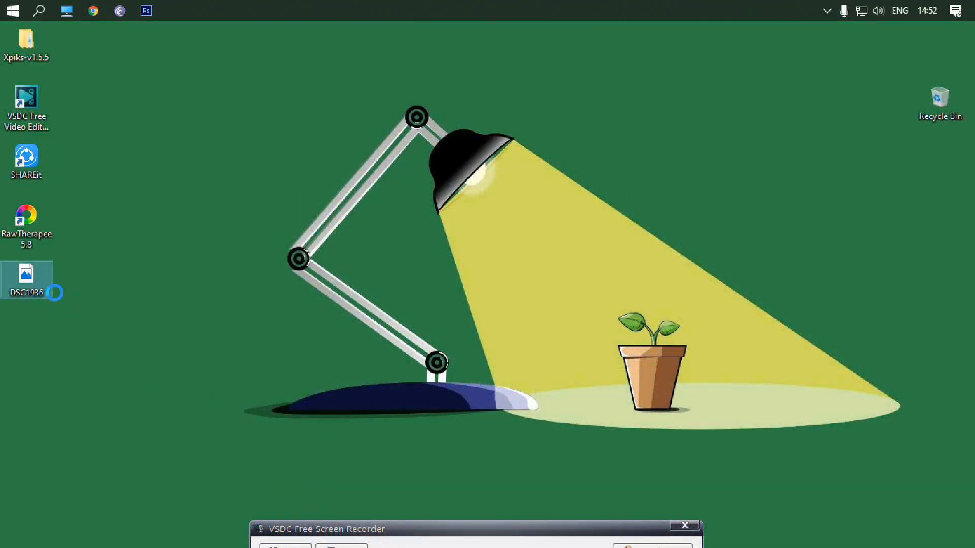
pyautogui.rightClick(26, 276)
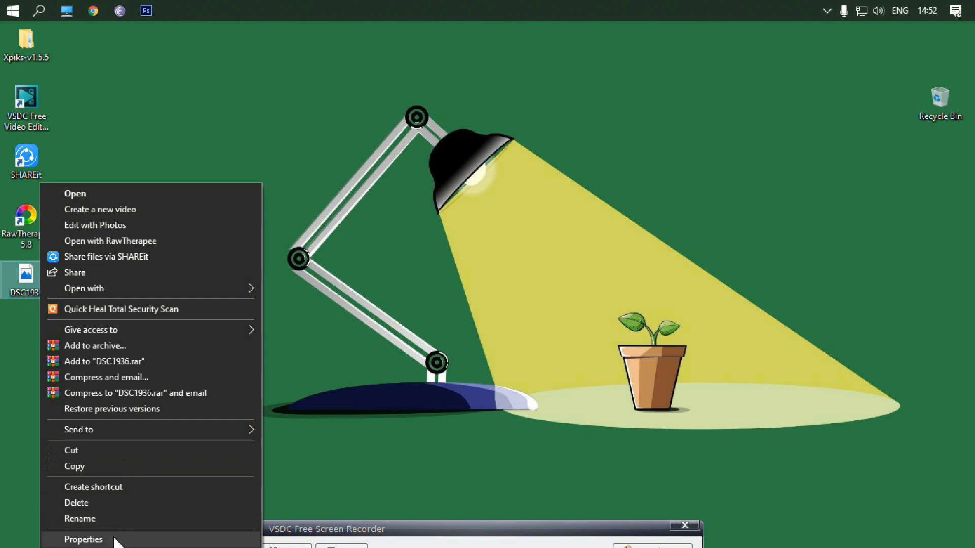
pyautogui.click(83, 539)
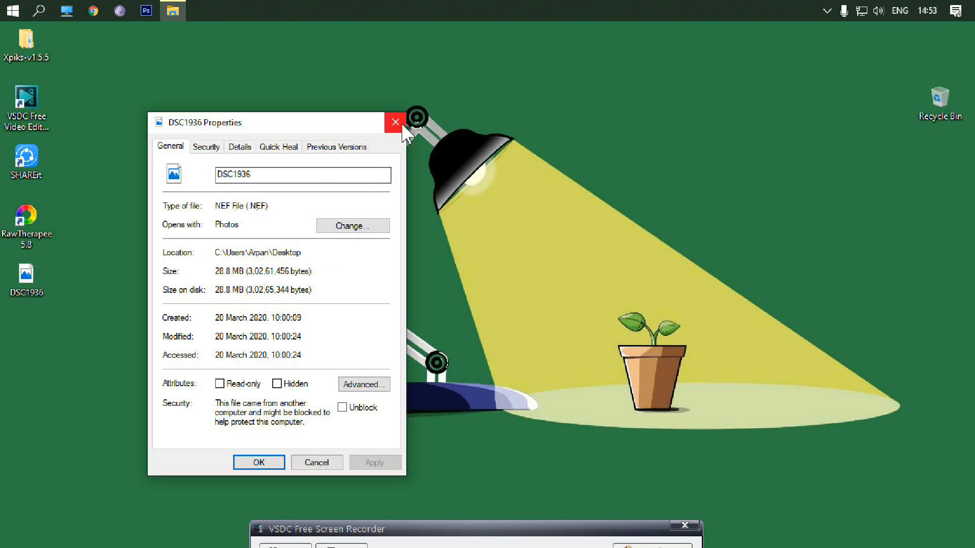
pyautogui.click(394, 122)
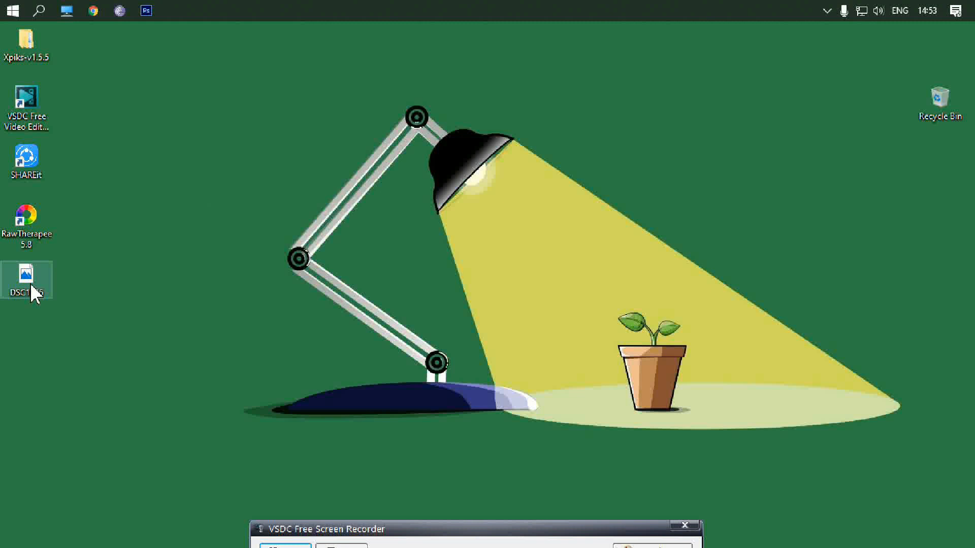
# Step: Open DSC1936 in Photos, which reports it needs extra codecs
pyautogui.doubleClick(27, 273)
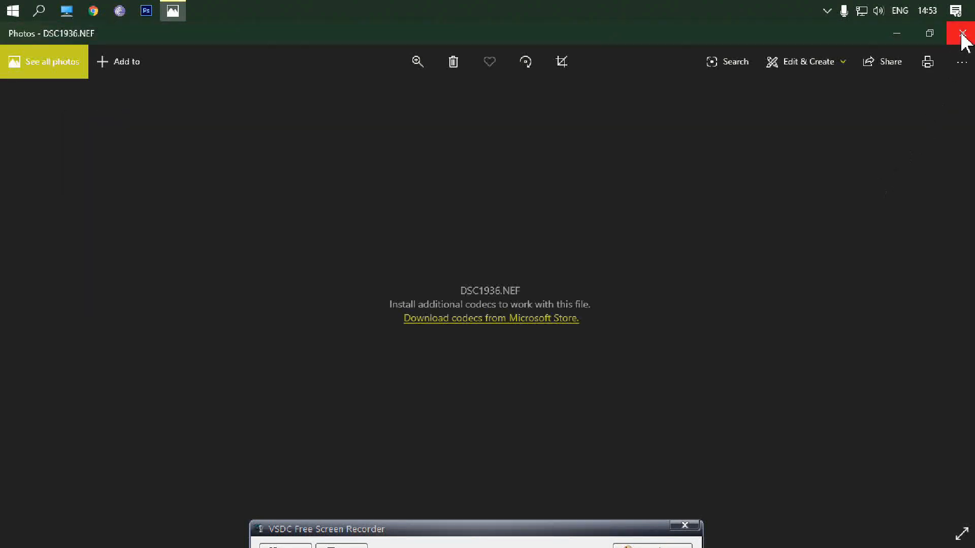
# Step: Close Photos and launch RawTherapee 5.8 from its desktop shortcut
pyautogui.click(963, 34)
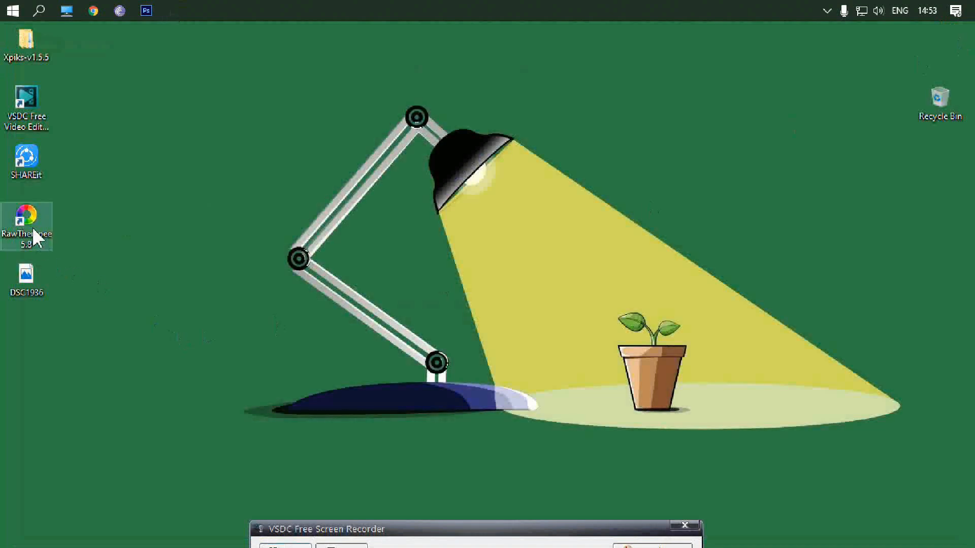
pyautogui.moveTo(26, 225)
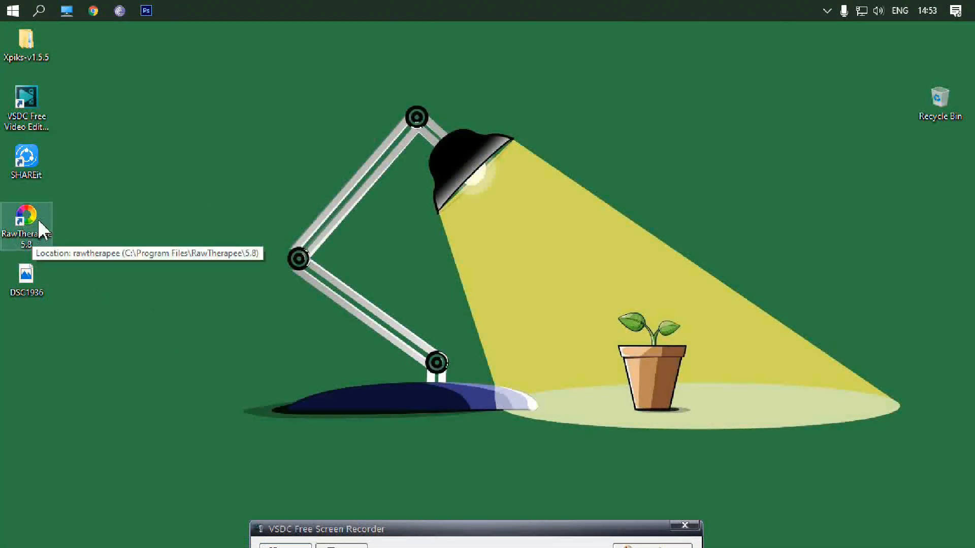
pyautogui.rightClick(26, 220)
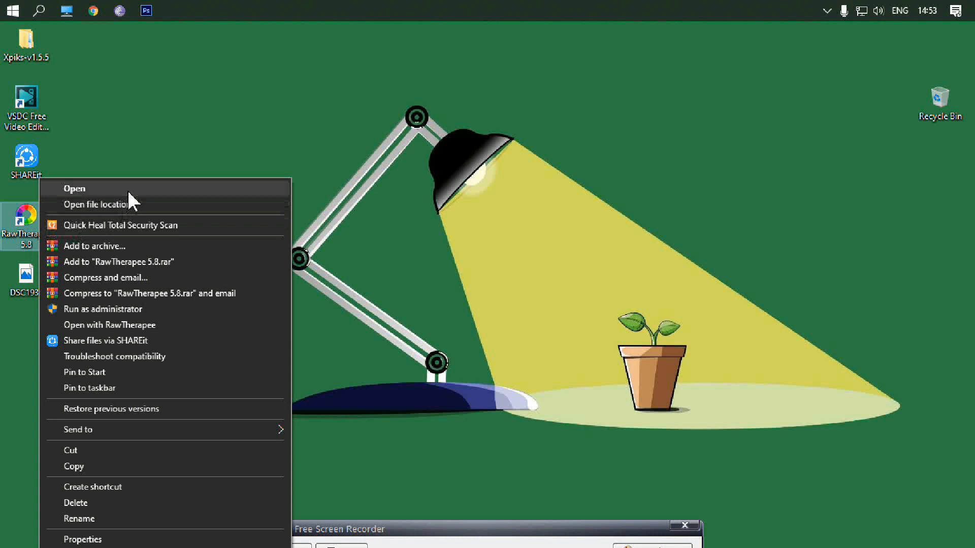
pyautogui.click(180, 280)
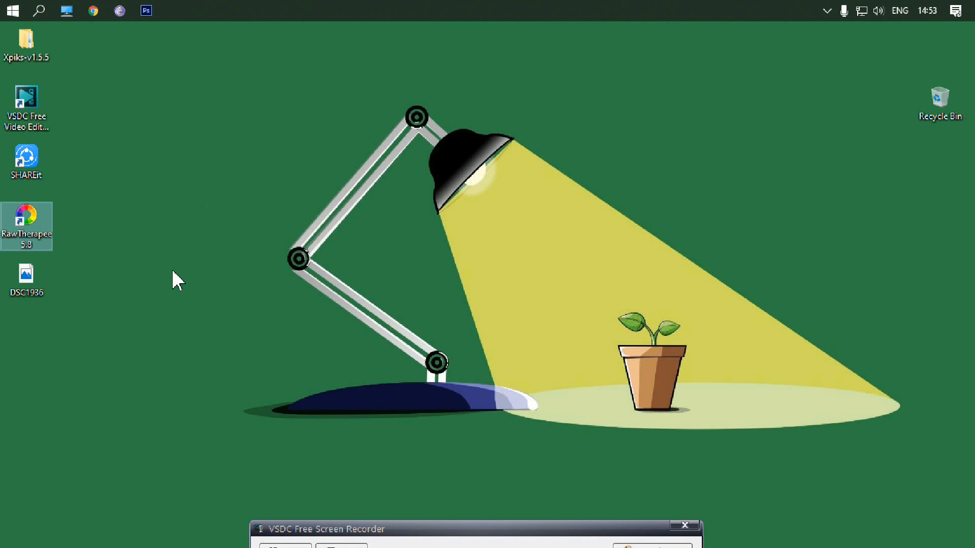
pyautogui.rightClick(180, 280)
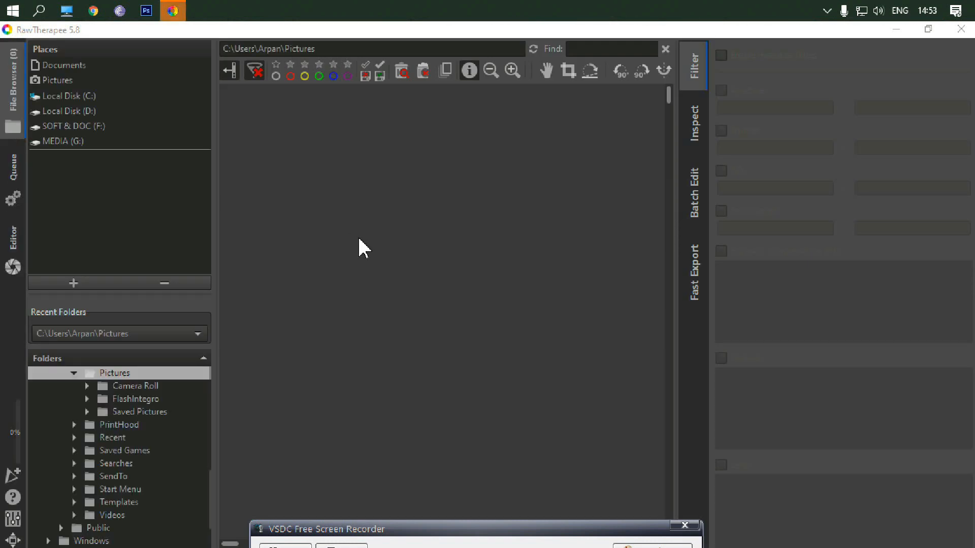
pyautogui.moveTo(206, 329)
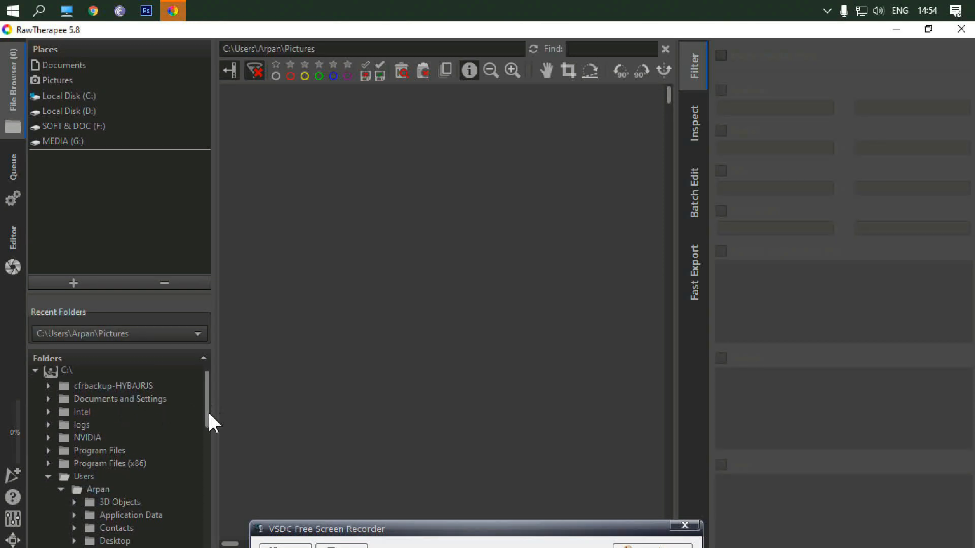
# Step: Browse to the Desktop folder so DSC1936.NEF shows in the file browser
pyautogui.scroll(-3)
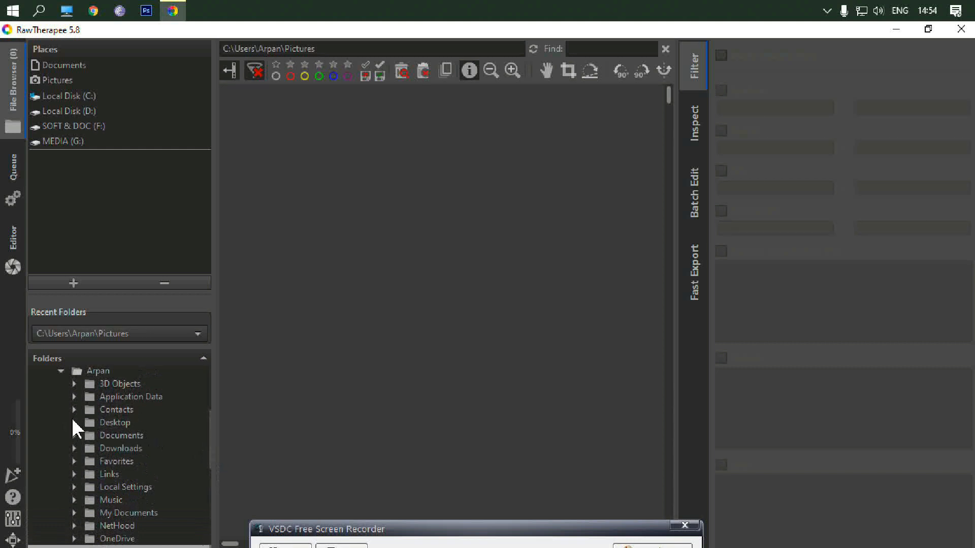
pyautogui.click(115, 423)
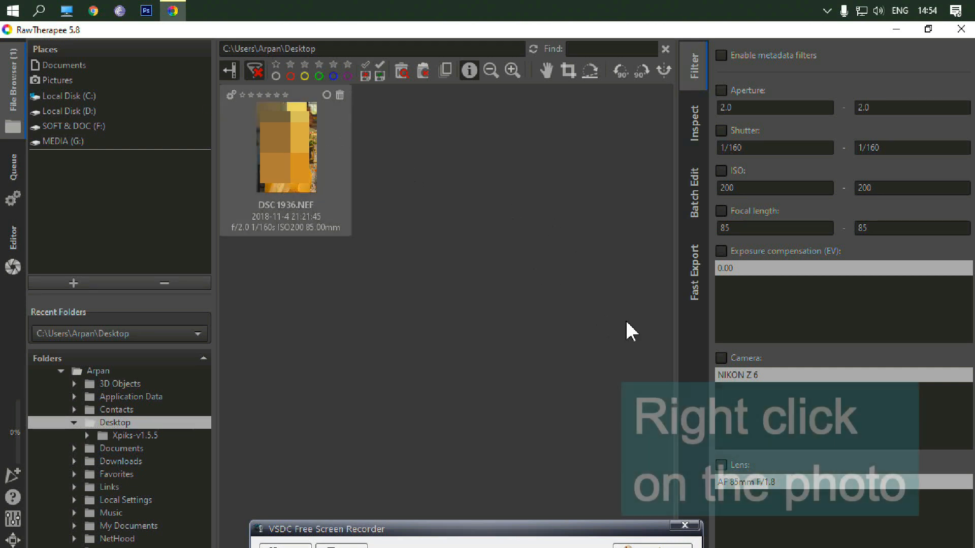
# Step: Put DSC1936.NEF into the processing queue and show the queue page
pyautogui.rightClick(286, 146)
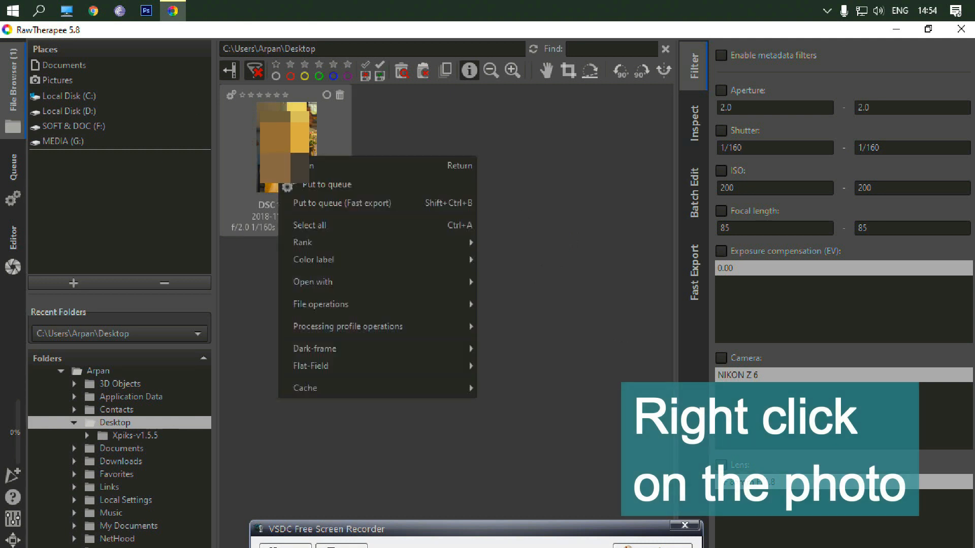
pyautogui.moveTo(336, 185)
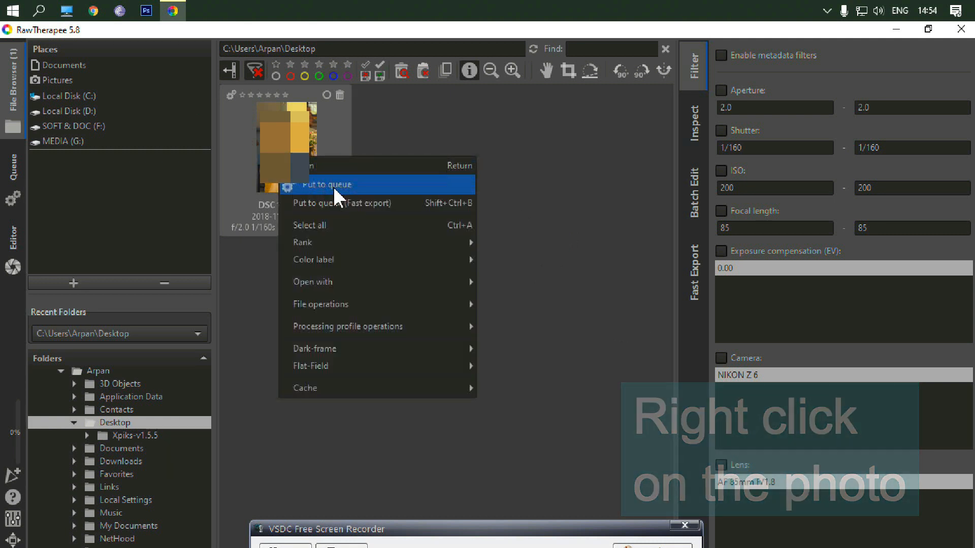
pyautogui.click(326, 184)
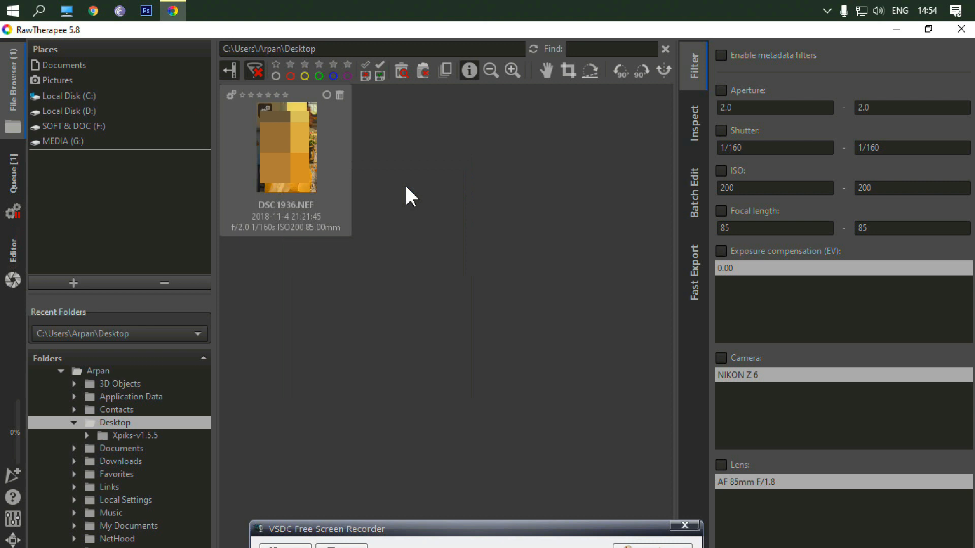
pyautogui.moveTo(53, 223)
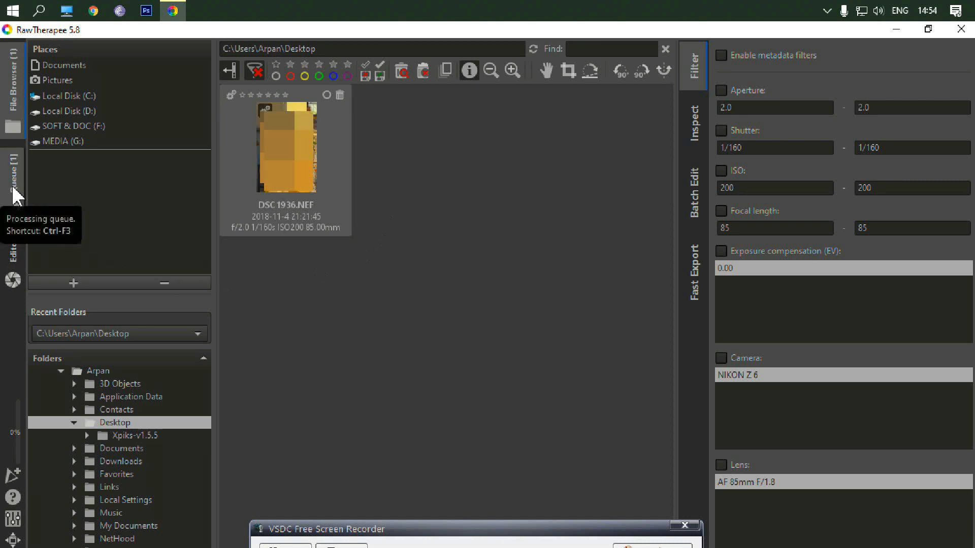
pyautogui.click(12, 173)
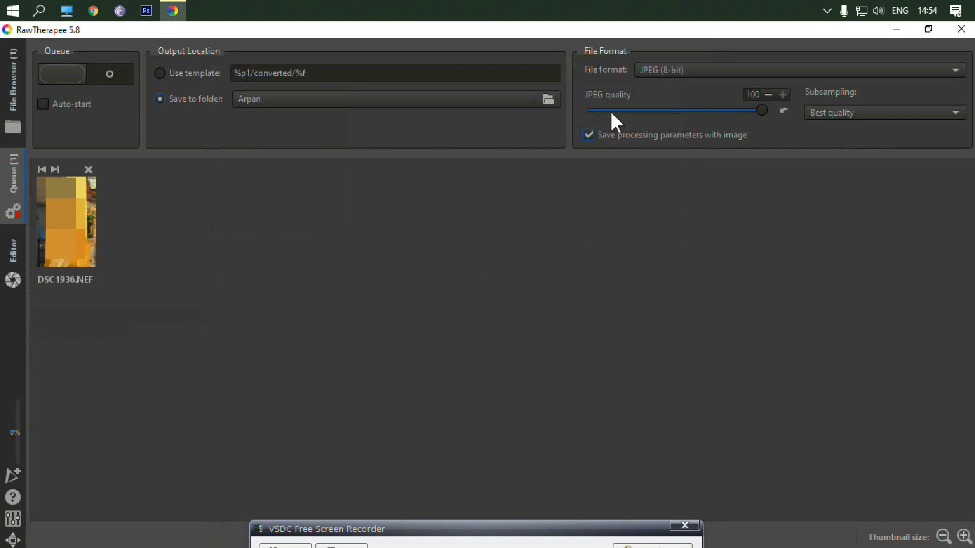
pyautogui.moveTo(762, 110)
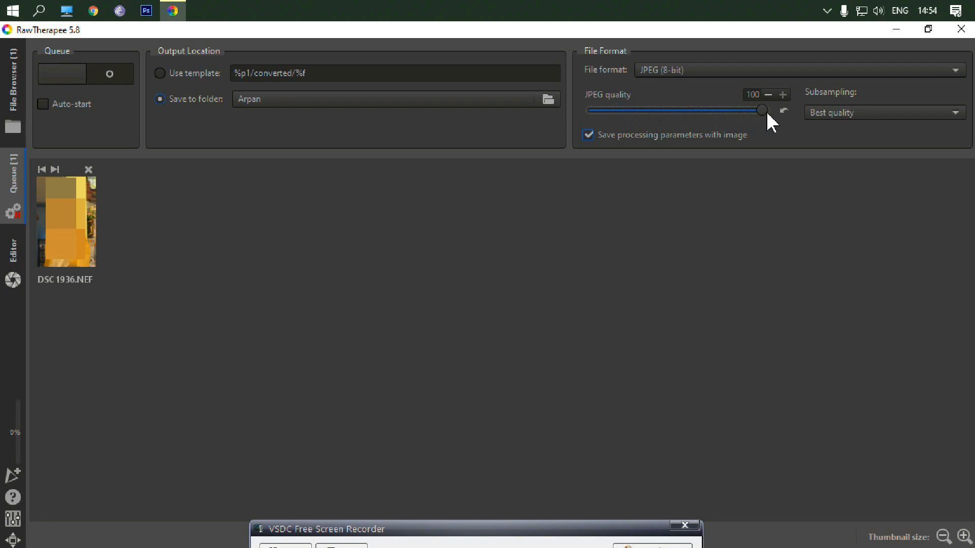
pyautogui.moveTo(867, 114)
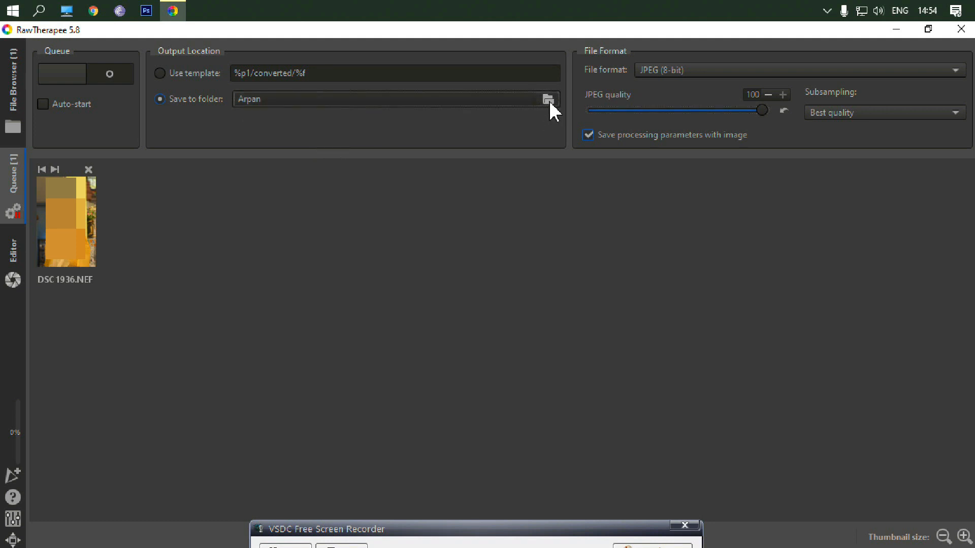
# Step: From the save-to-folder dialog, create a new 'abcd' folder on the Desktop
pyautogui.click(548, 98)
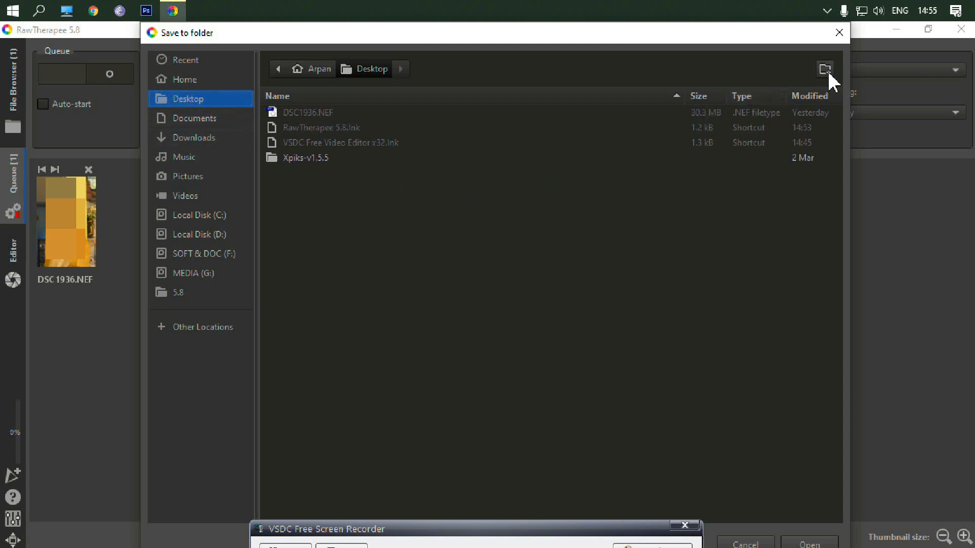
pyautogui.click(825, 69)
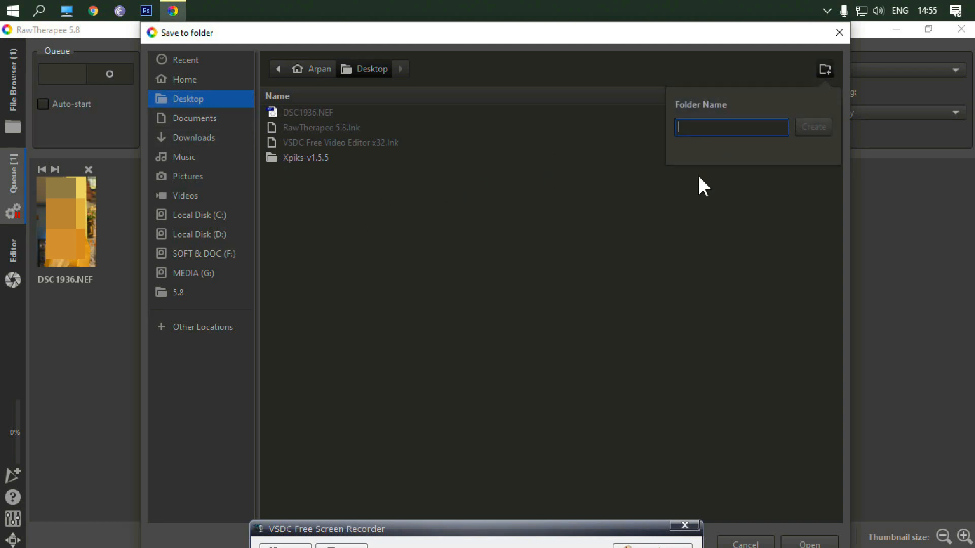
pyautogui.write('abcd')
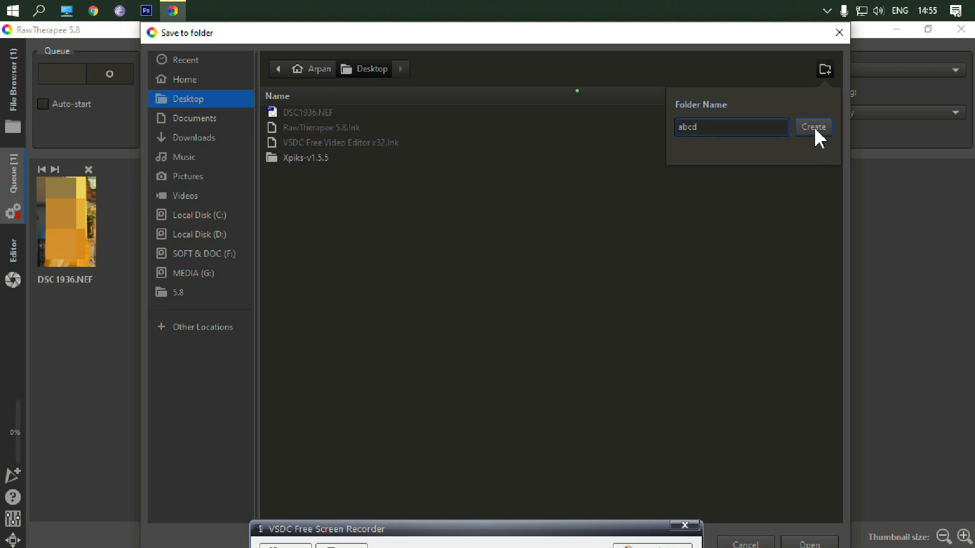
pyautogui.click(812, 127)
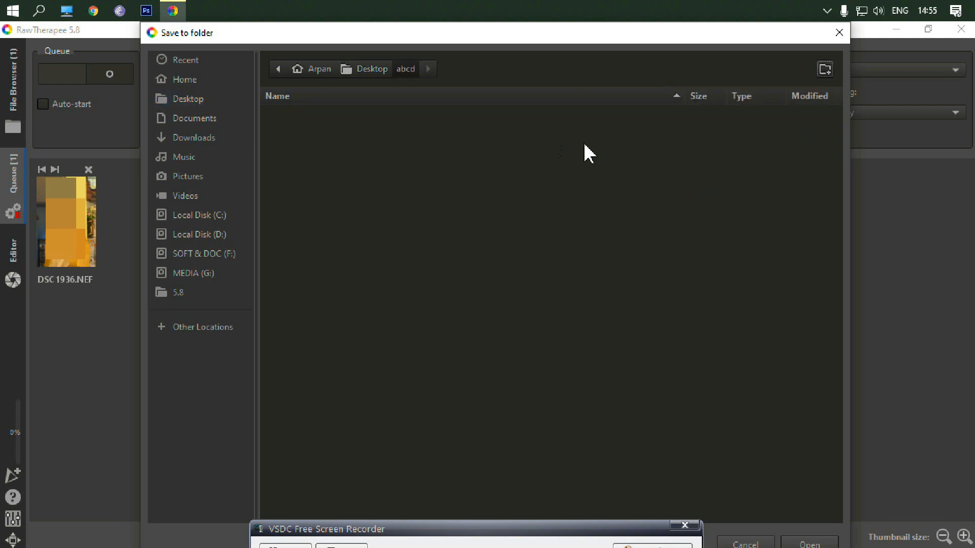
pyautogui.rightClick(560, 152)
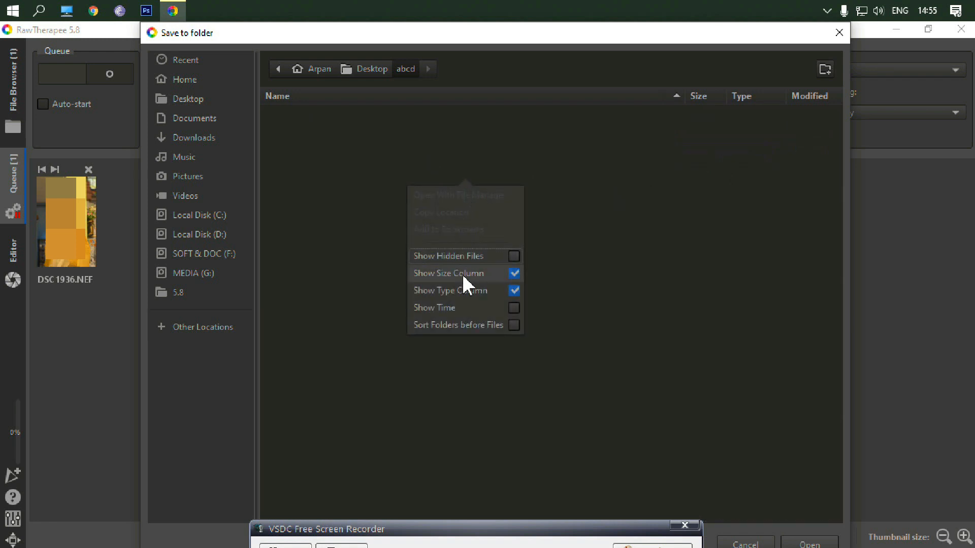
pyautogui.click(603, 245)
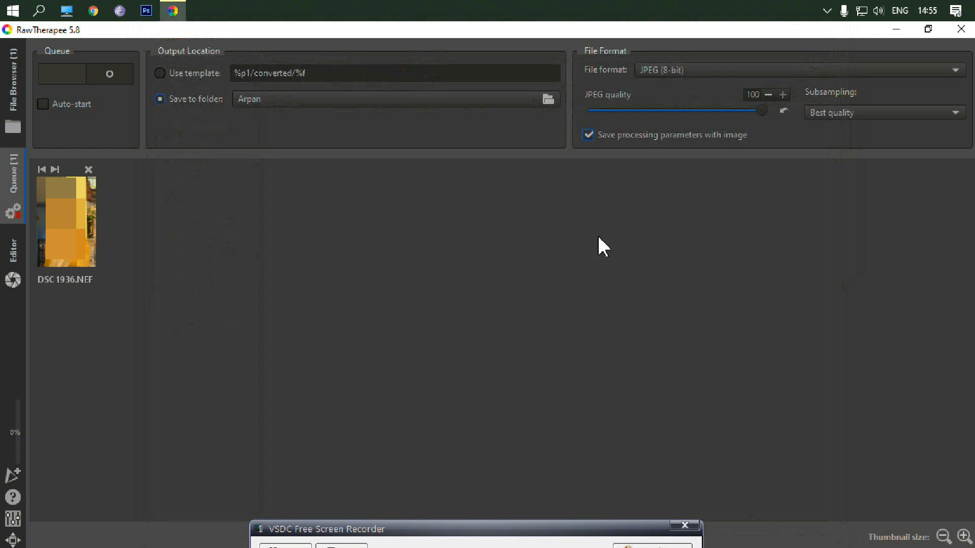
pyautogui.write('abcd')
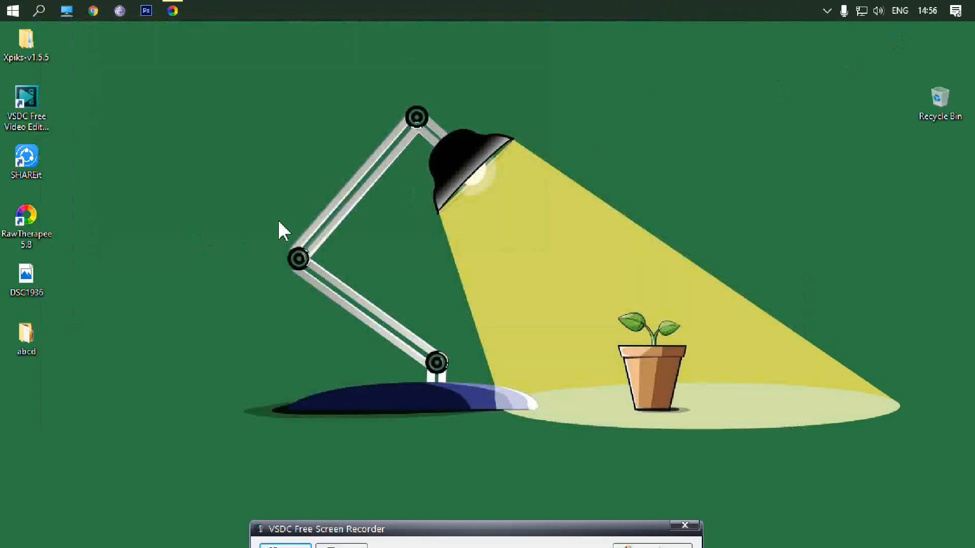
pyautogui.moveTo(50, 371)
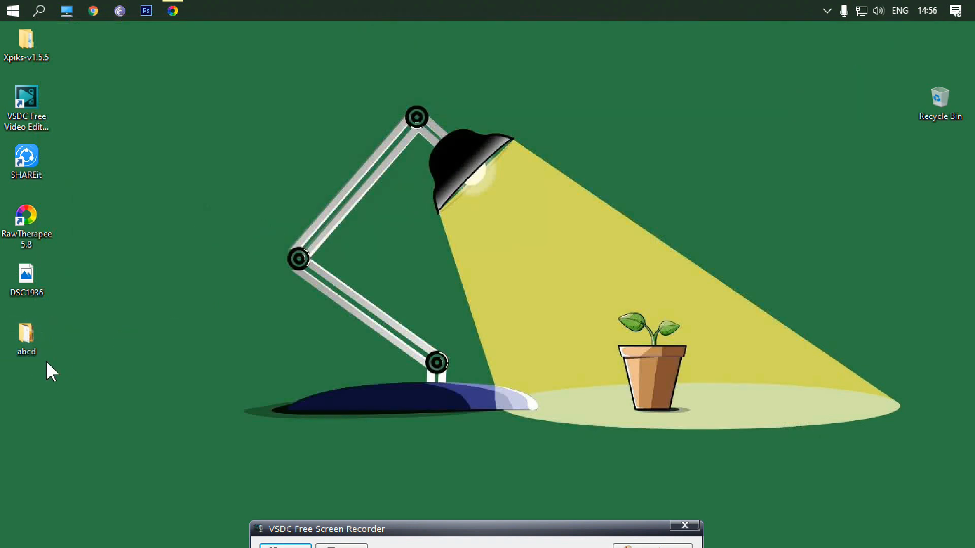
# Step: Open the abcd folder and verify DSC1936 is now a 20.0 MB JPG via its properties
pyautogui.click(26, 336)
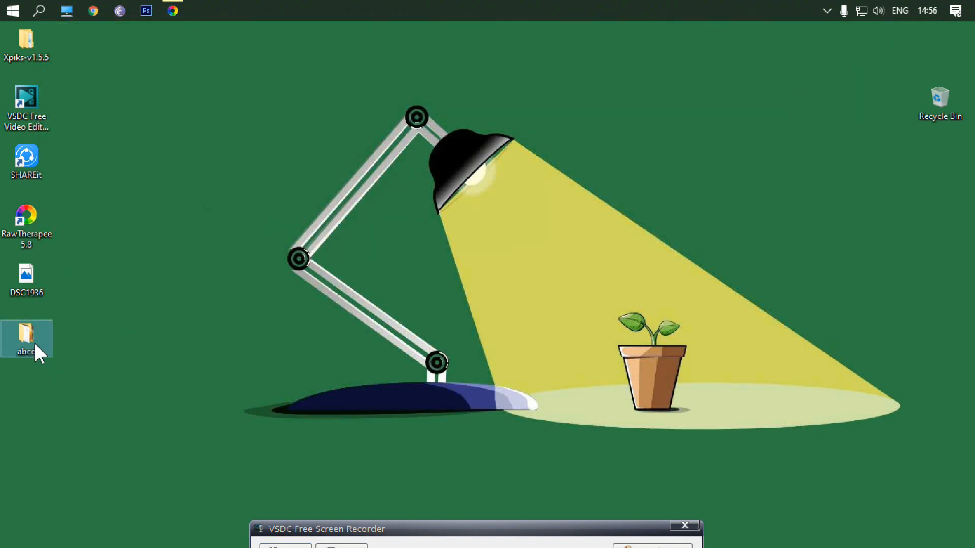
pyautogui.doubleClick(27, 334)
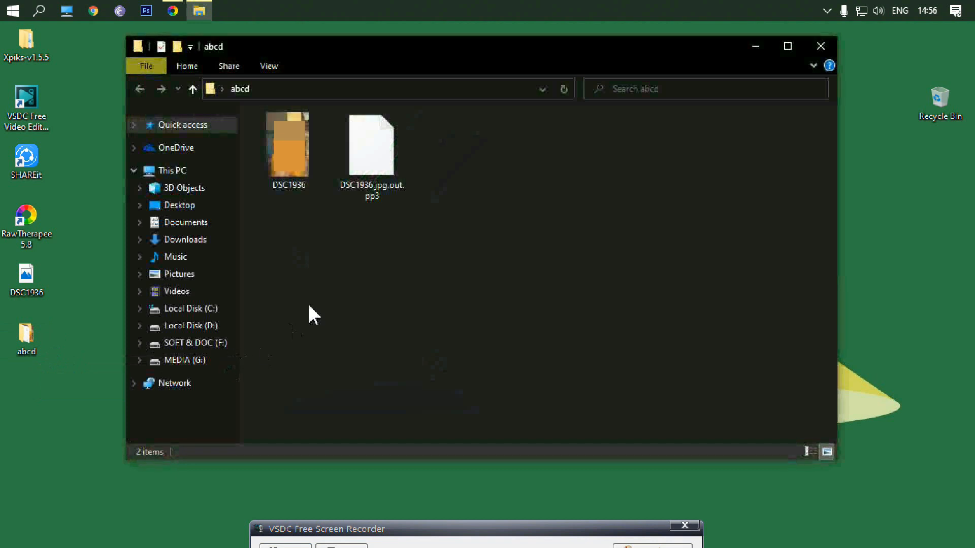
pyautogui.click(287, 146)
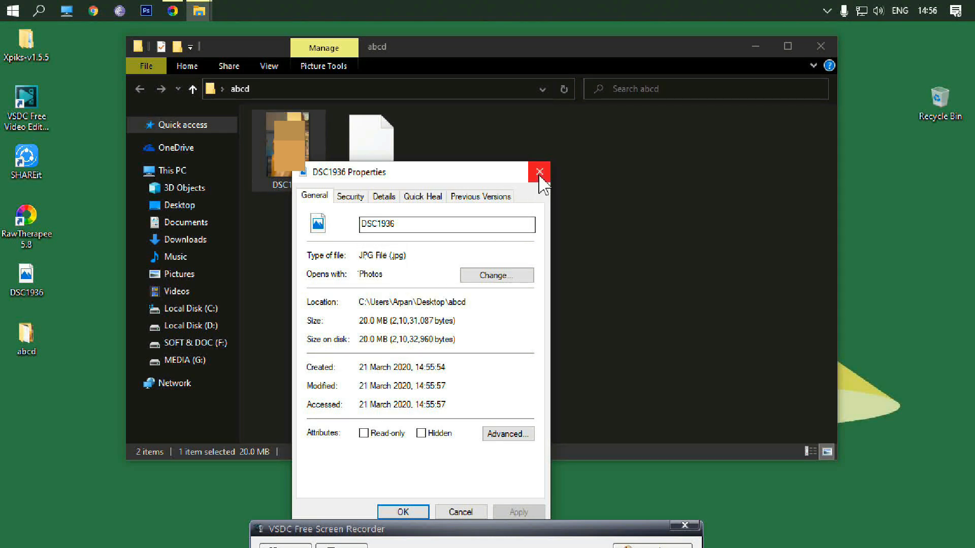
pyautogui.click(538, 171)
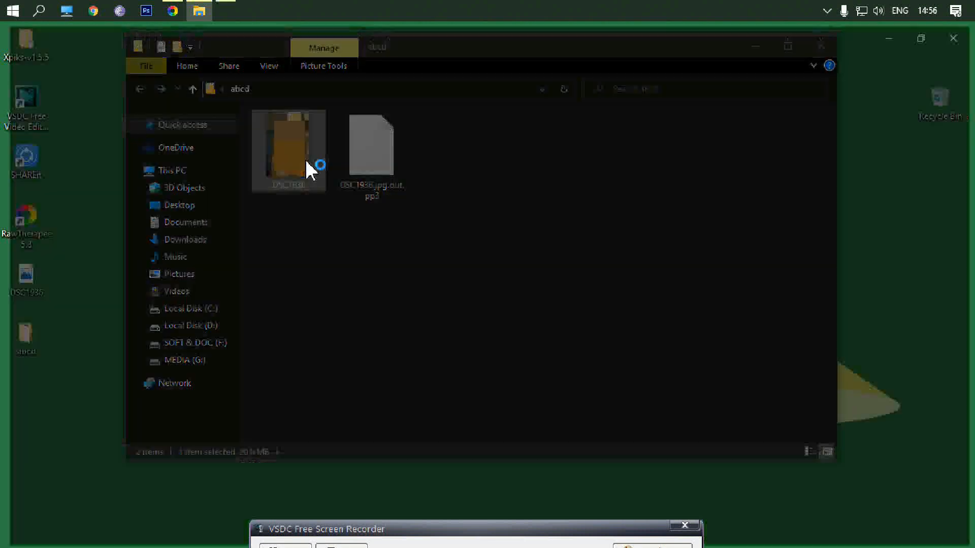
# Step: Close the abcd File Explorer window, returning to the desktop
pyautogui.click(953, 38)
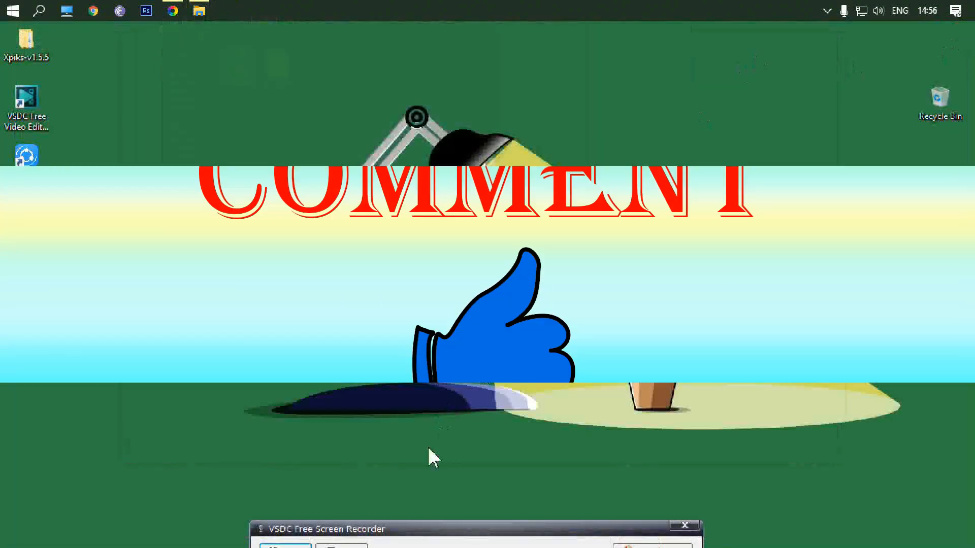